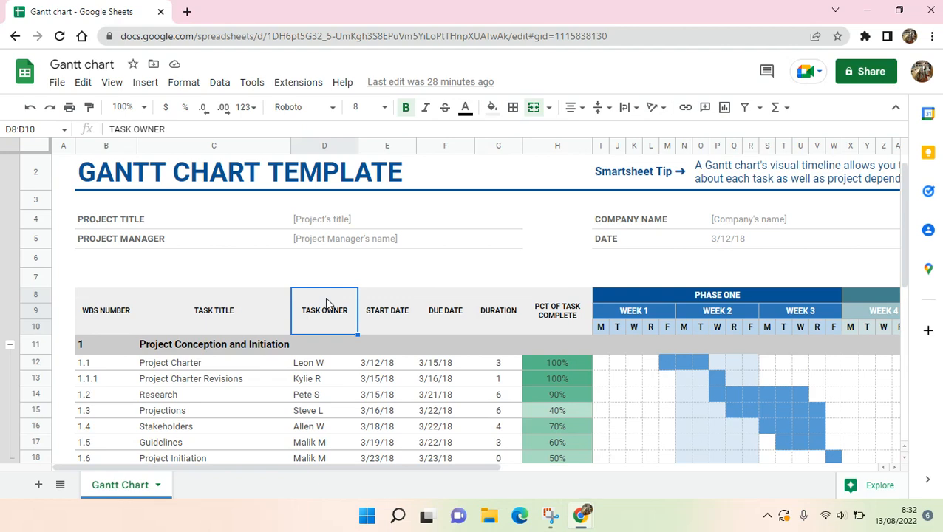
mouse_move(618, 378)
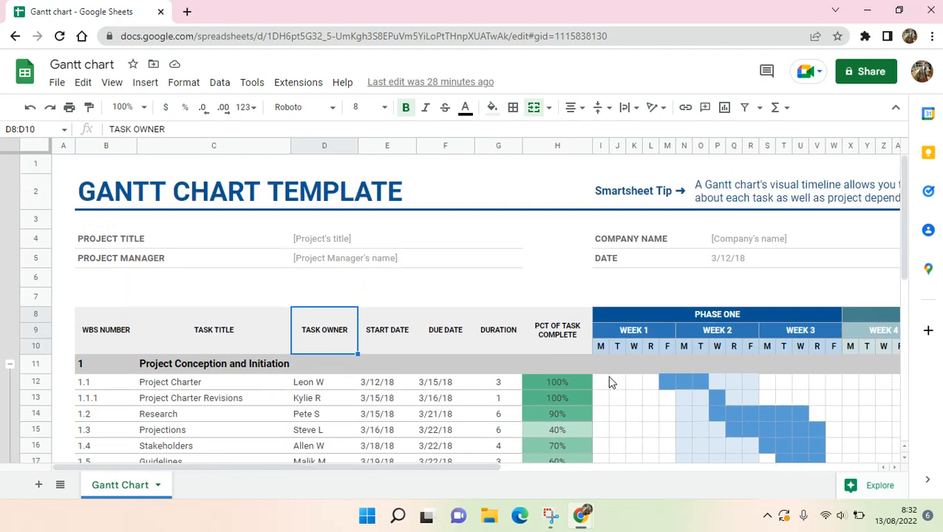
Scroll down to task rows 25–30 and select timeline cell I25.
scroll("down", 3)
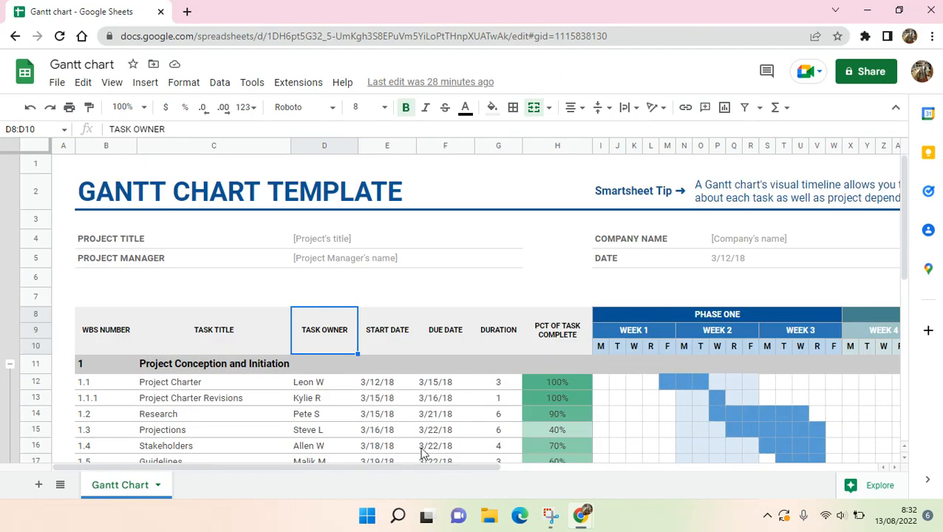
scroll("down", 3)
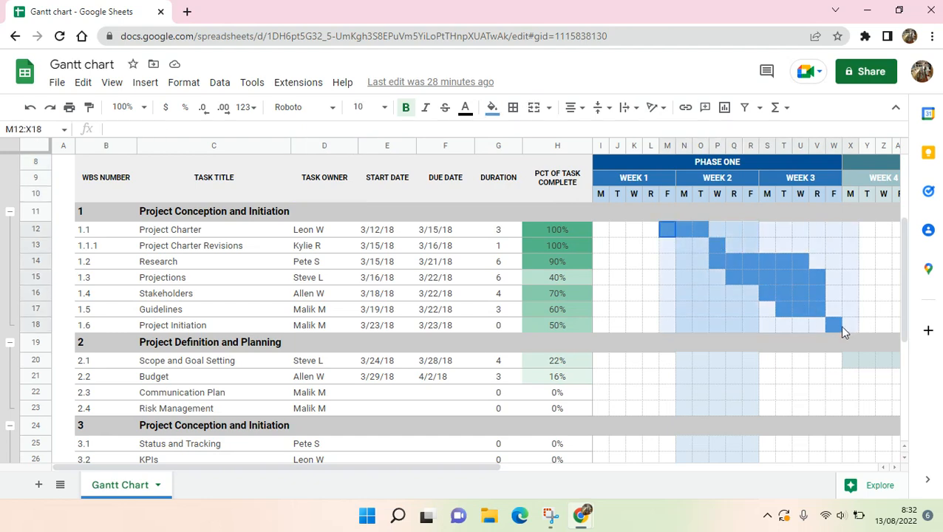
scroll("down", 3)
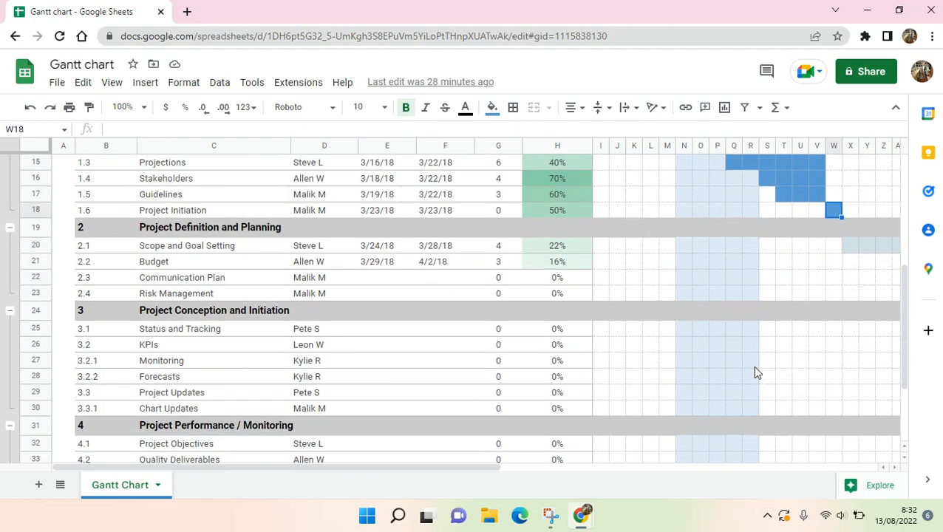
left_click(600, 328)
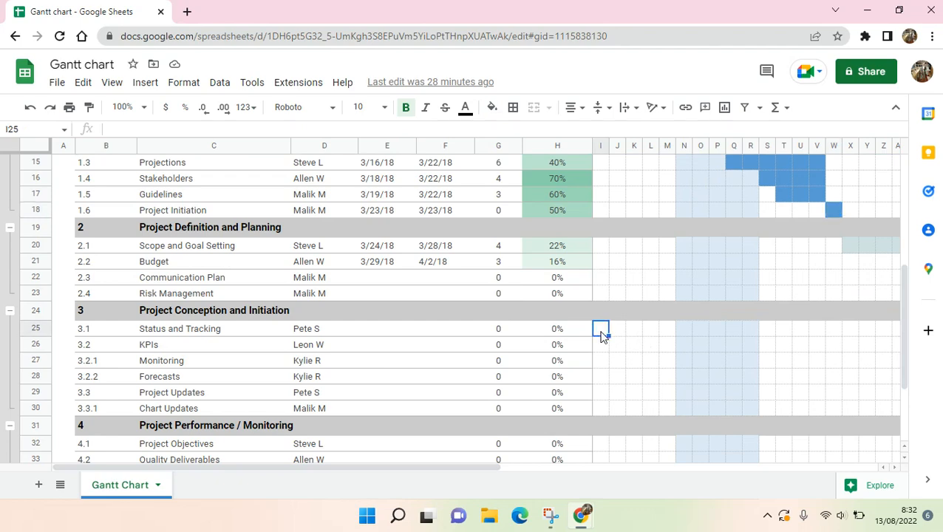
mouse_move(565, 181)
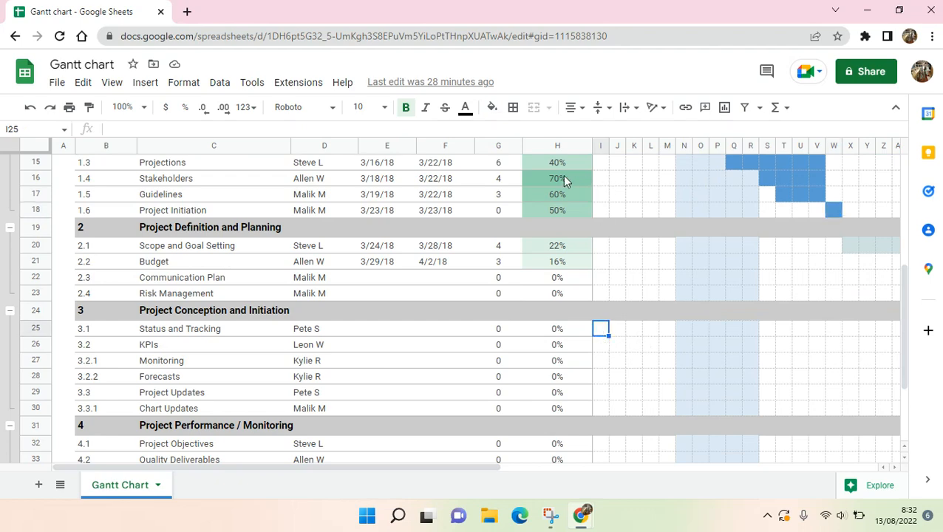
mouse_move(491, 107)
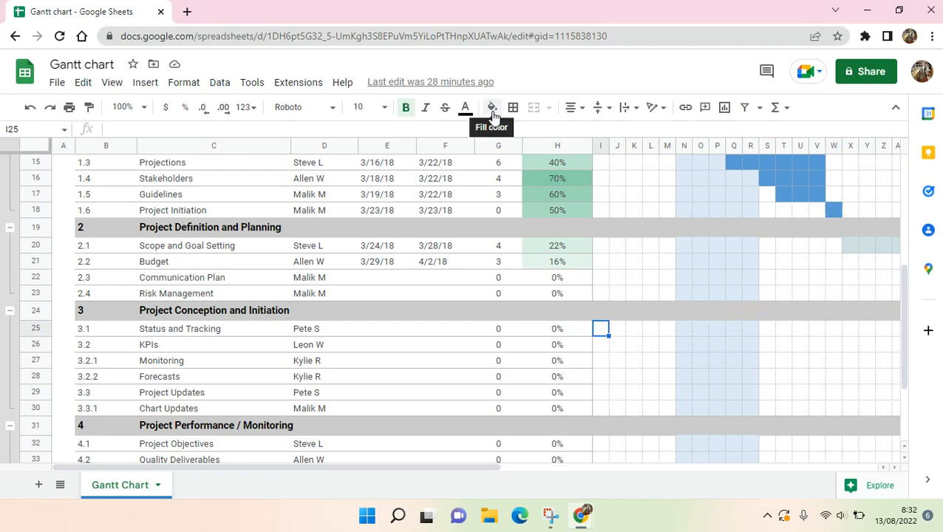
left_click(491, 107)
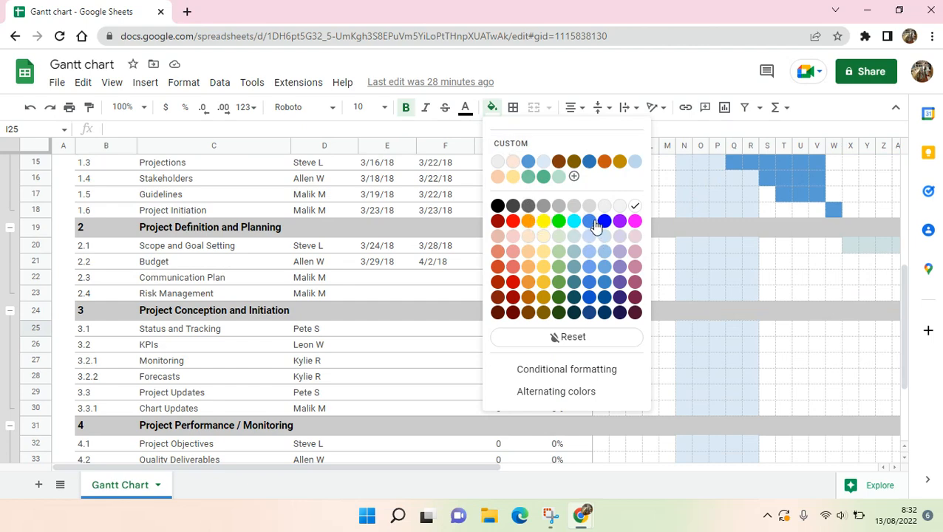
left_click(589, 220)
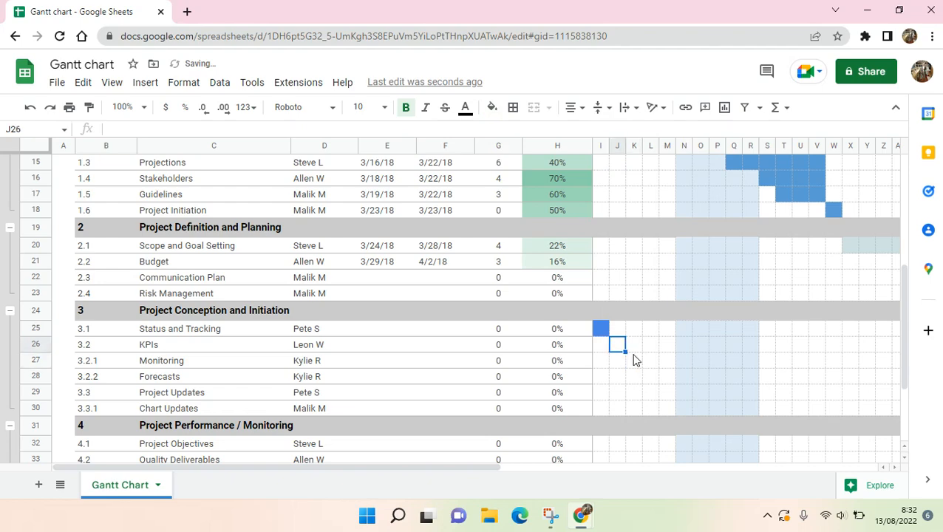
left_click(601, 328)
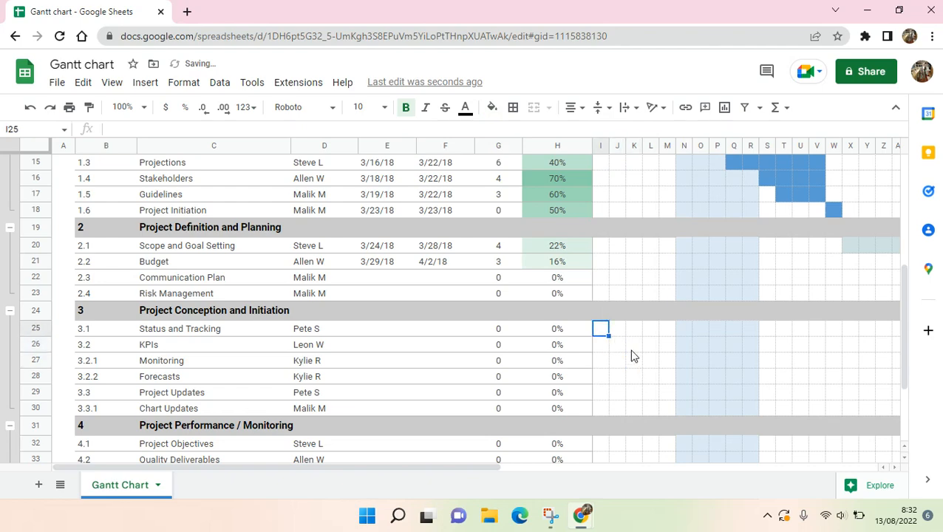
Select the timeline block I25:R30 and bring up the Format menu.
scroll("down", 3)
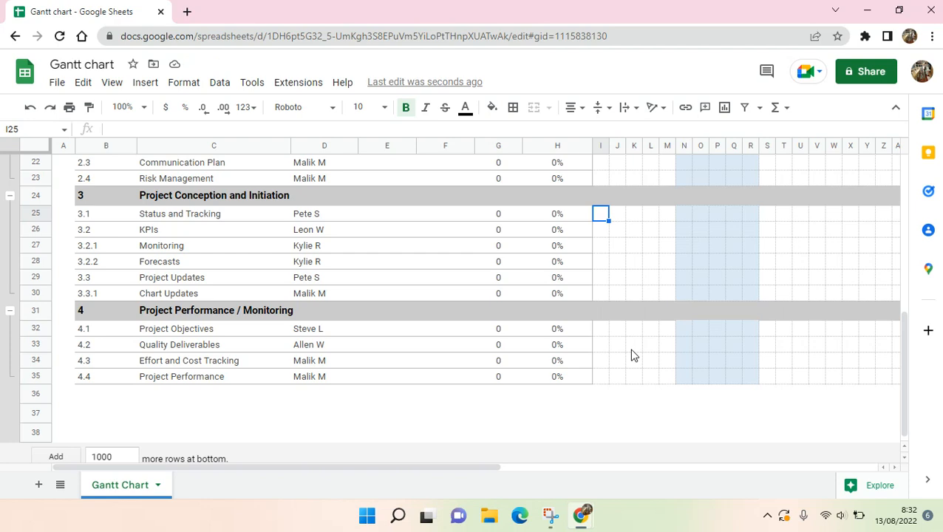
mouse_move(631, 356)
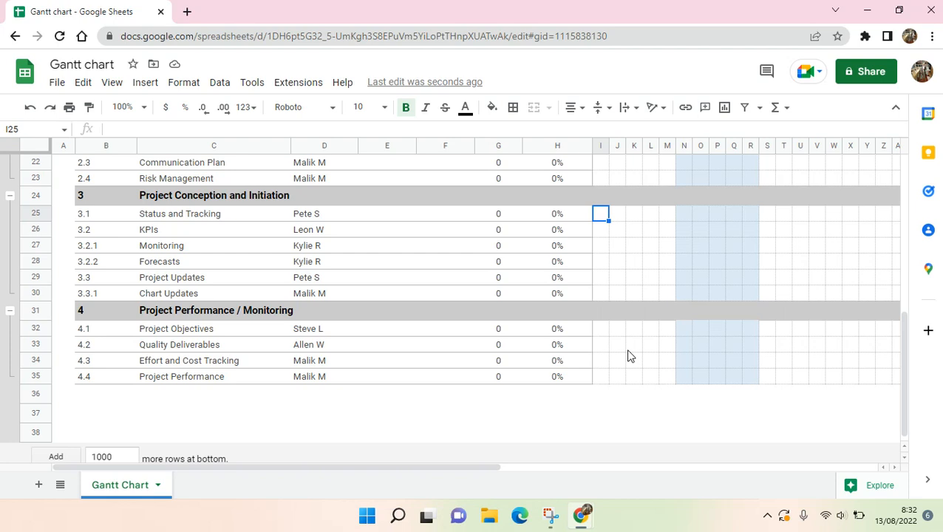
mouse_move(614, 234)
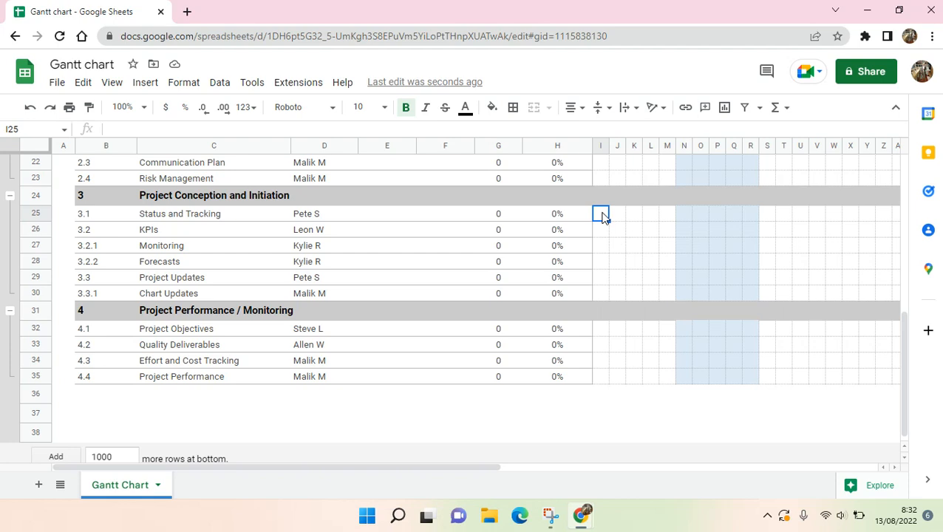
mouse_move(610, 248)
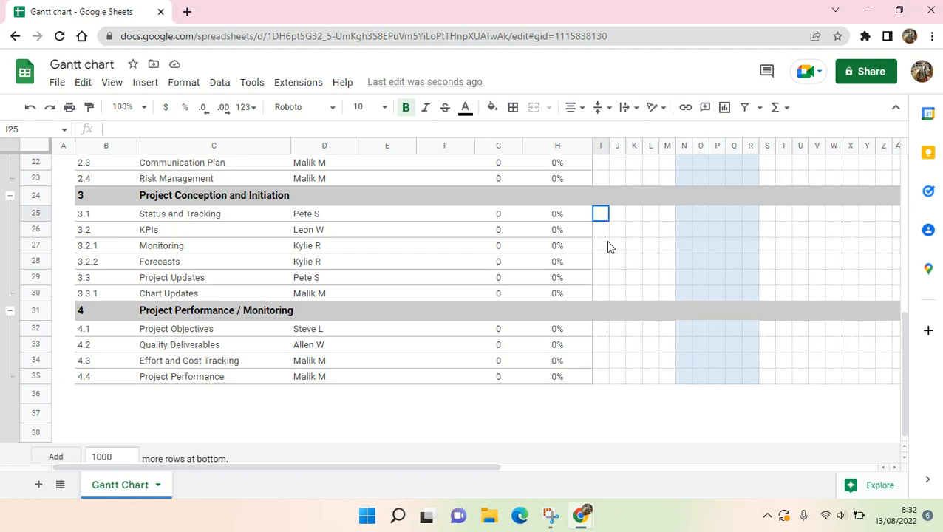
left_click_drag(600, 213, 674, 293)
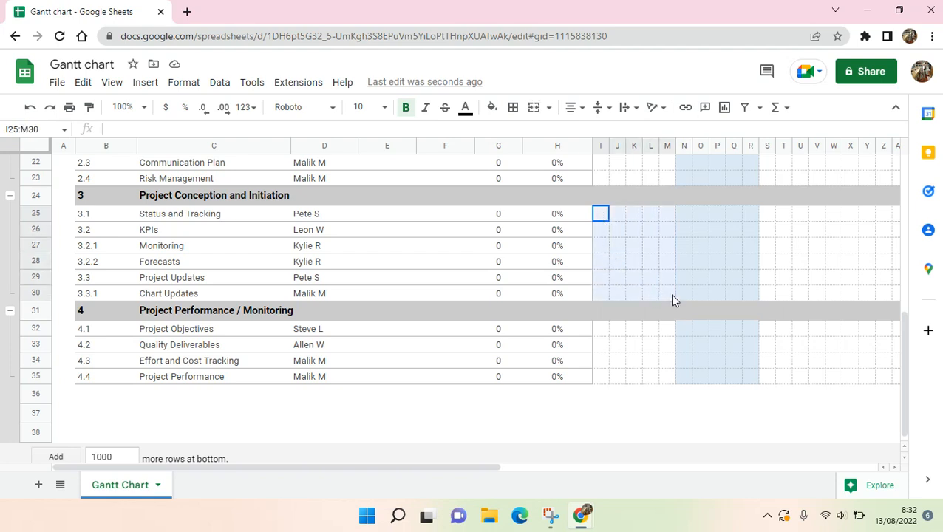
left_click_drag(601, 214, 757, 293)
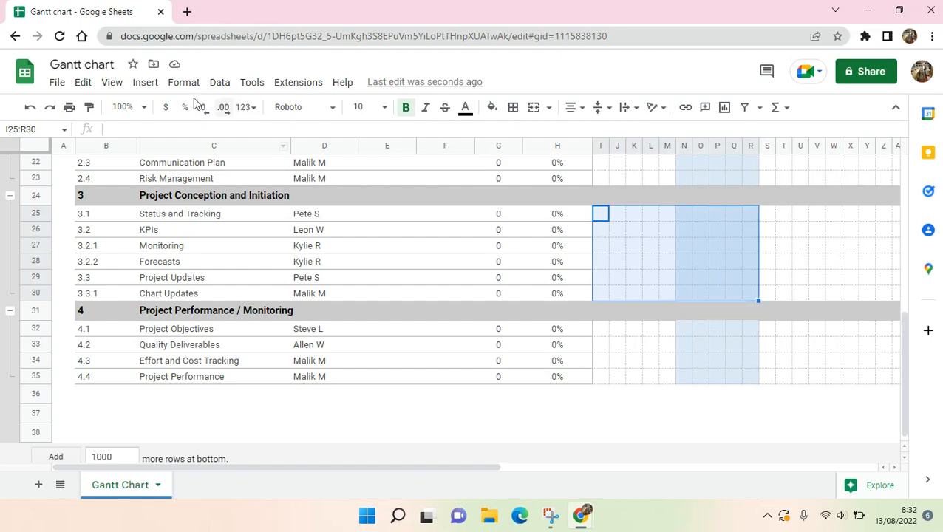
left_click(183, 82)
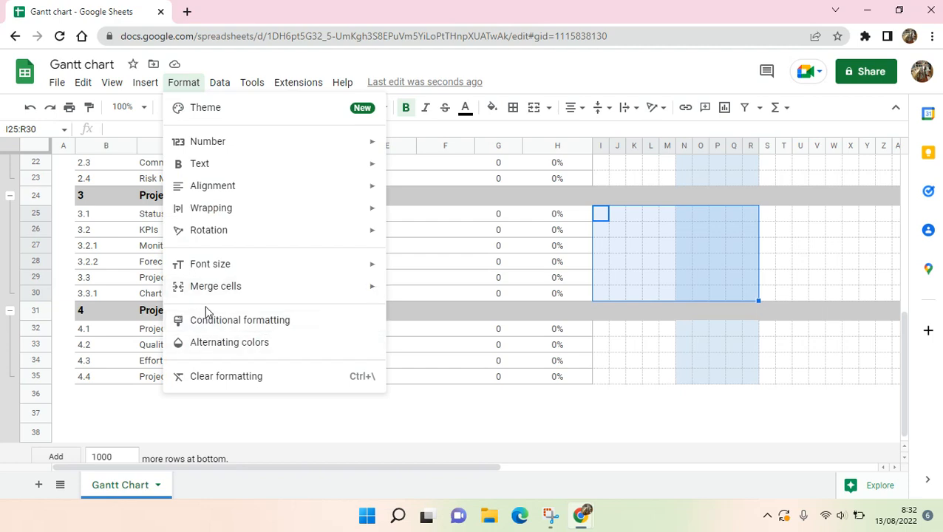
Set the I25:R30 rule condition to 'Custom formula is' and begin with '='.
left_click(240, 320)
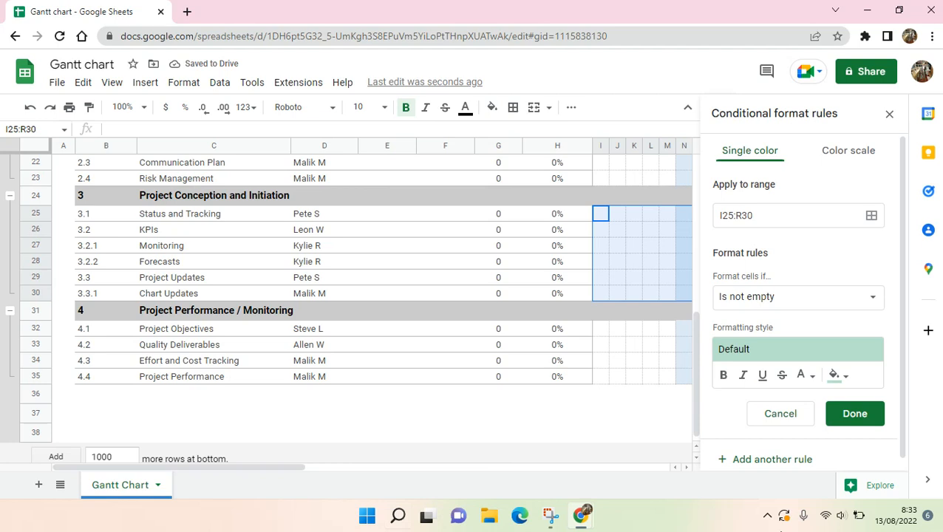
mouse_move(772, 258)
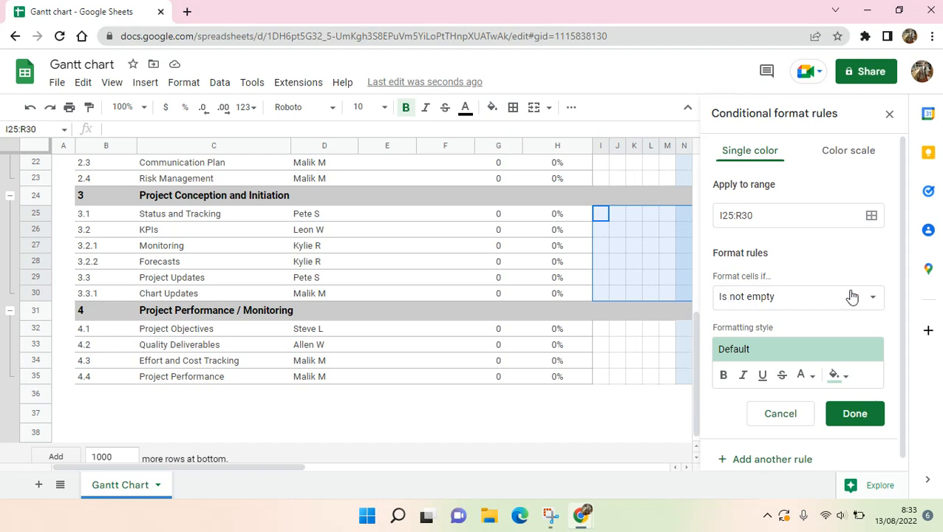
left_click(798, 296)
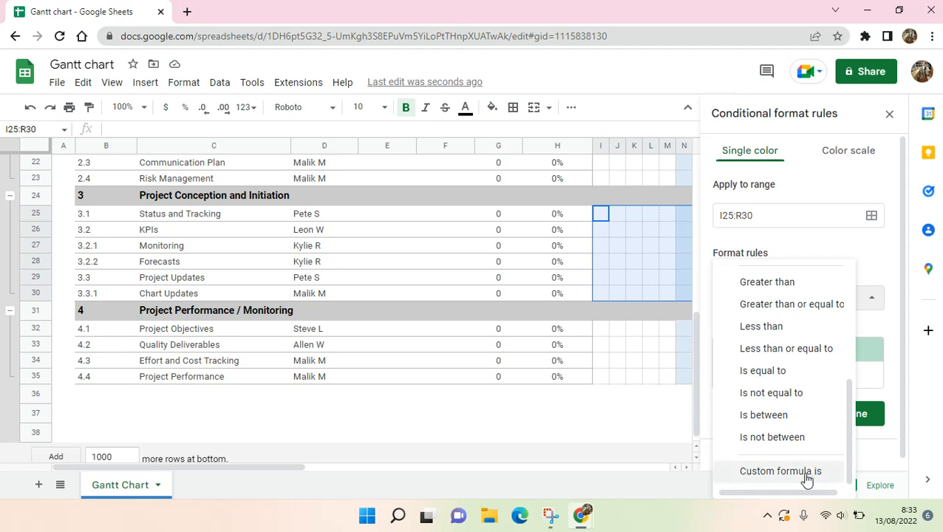
left_click(780, 471)
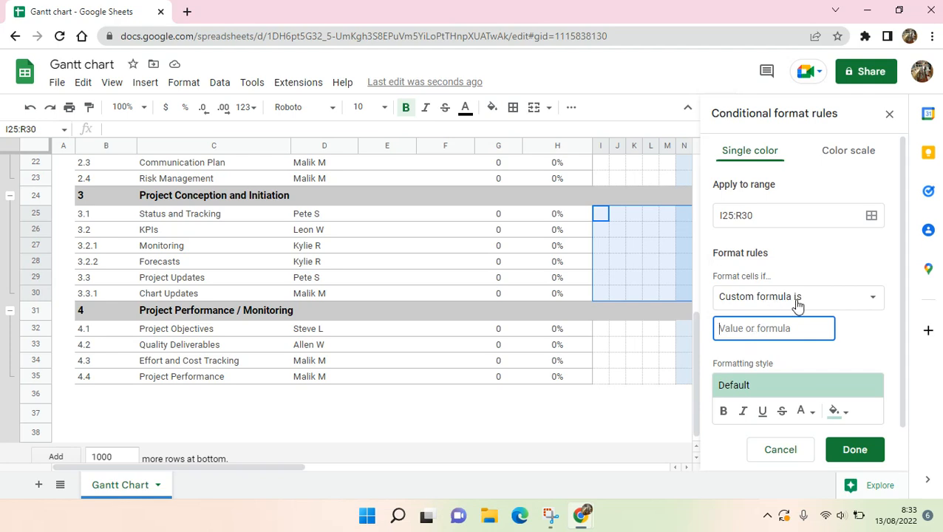
type("=")
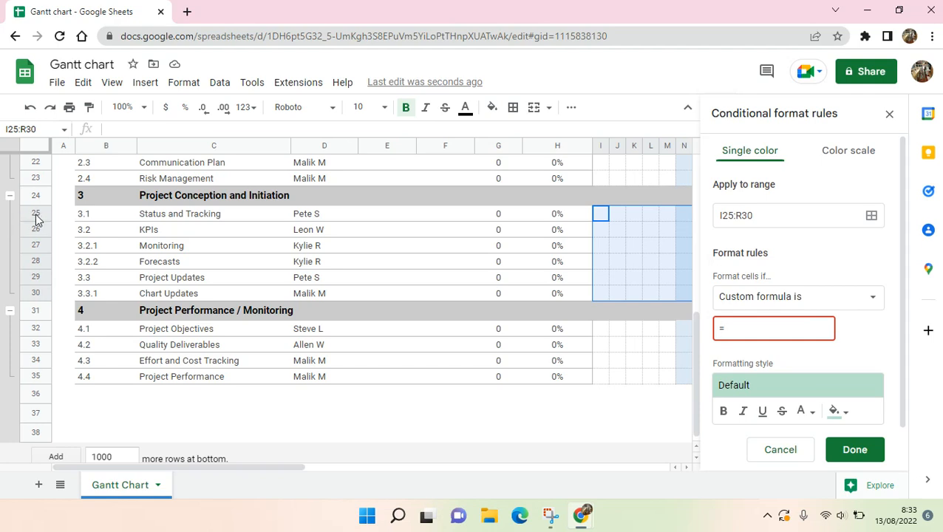
Type the custom formula toward =I25<>"" to test that I25 isn't blank.
left_click(774, 328)
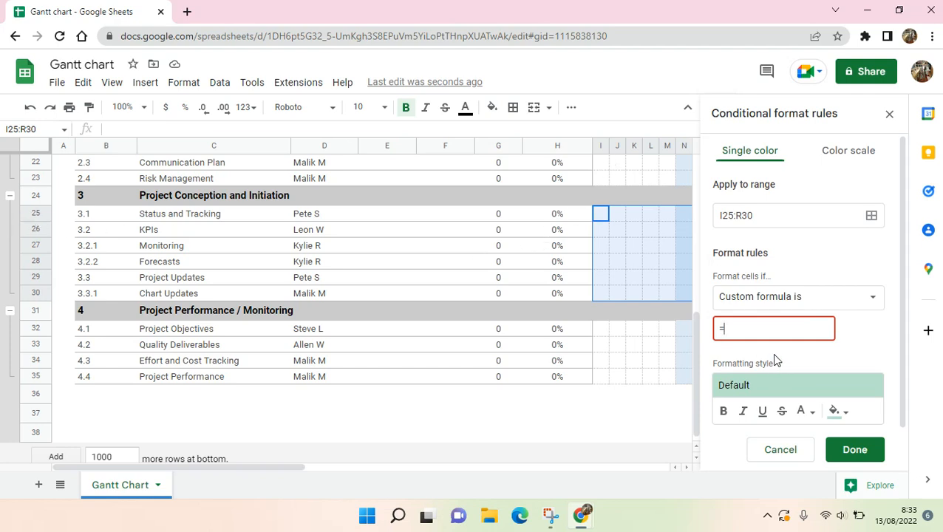
type("I25")
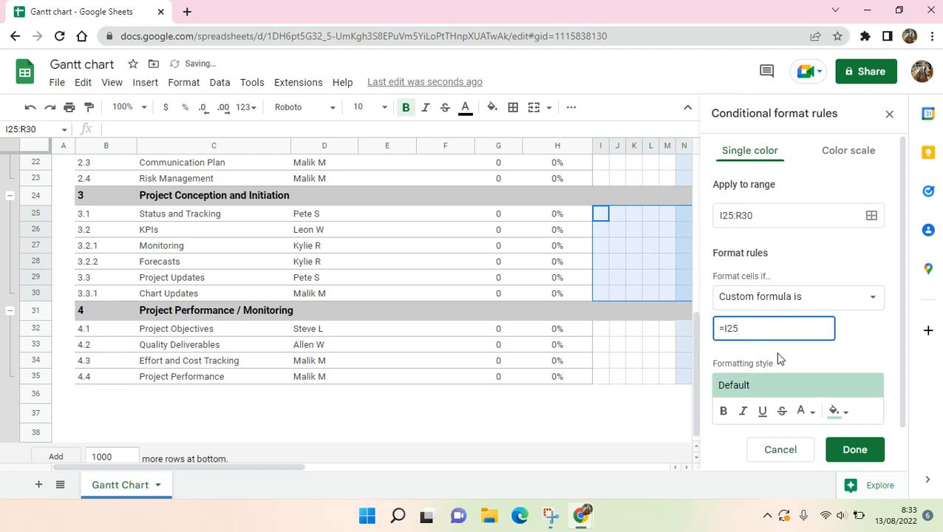
type("<")
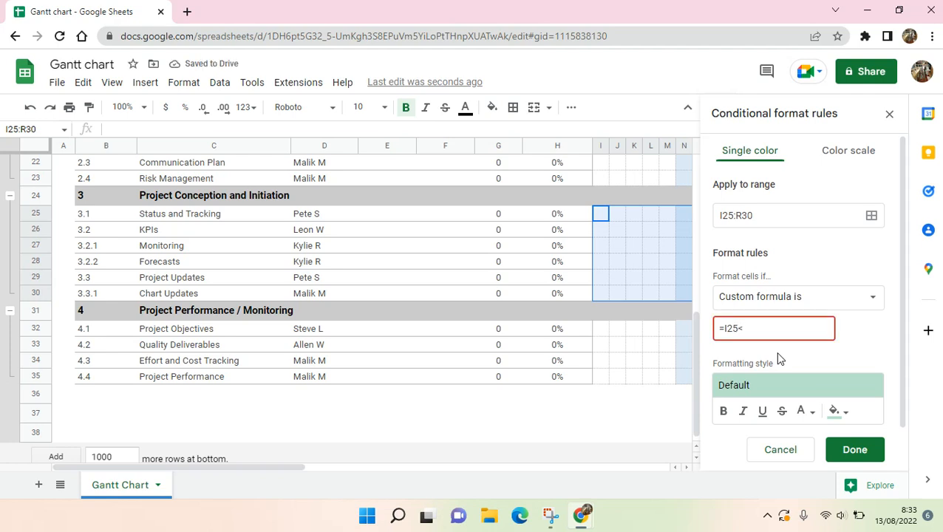
type("<>")
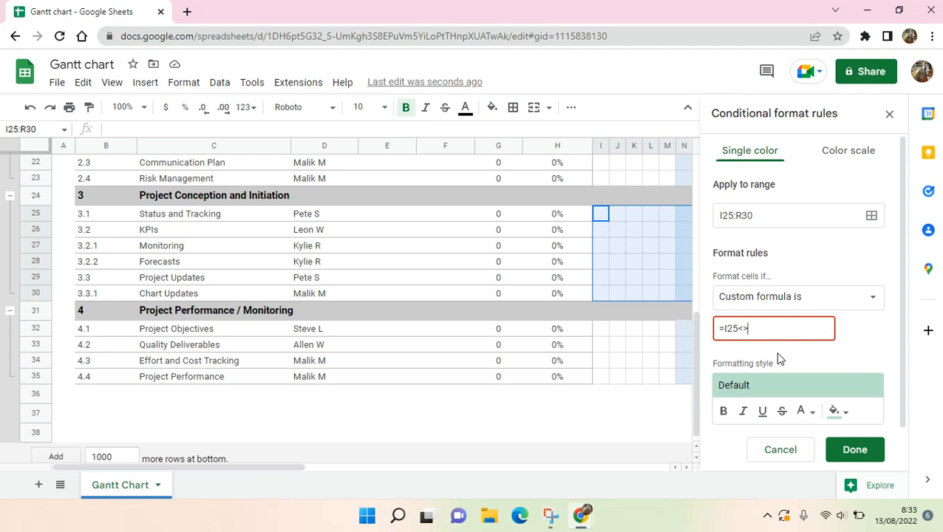
type("\"")
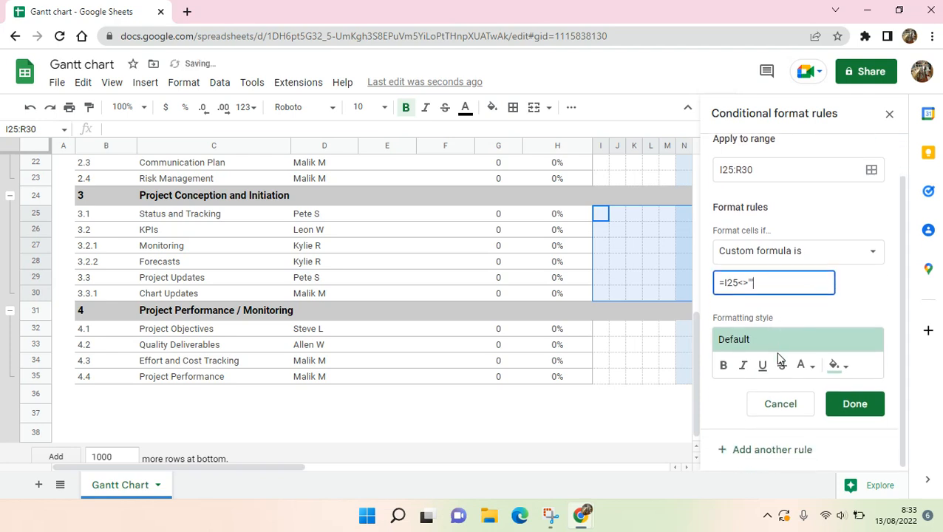
Choose a red fill for the I25:R30 rule, save it, and close the sidebar.
left_click(834, 365)
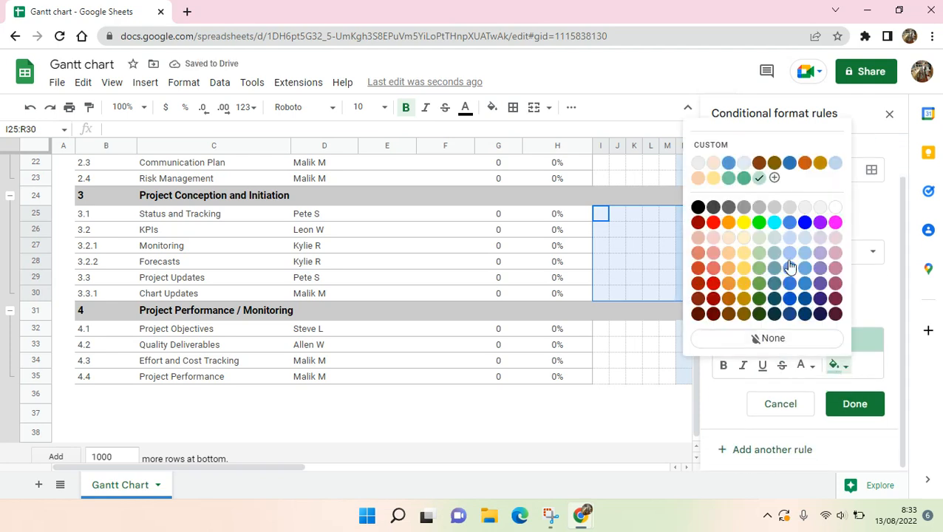
mouse_move(805, 300)
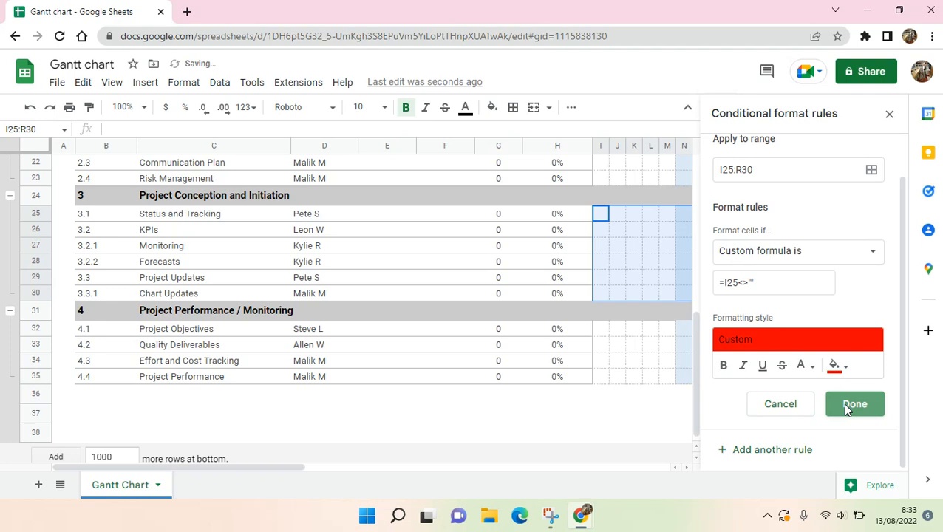
left_click(855, 403)
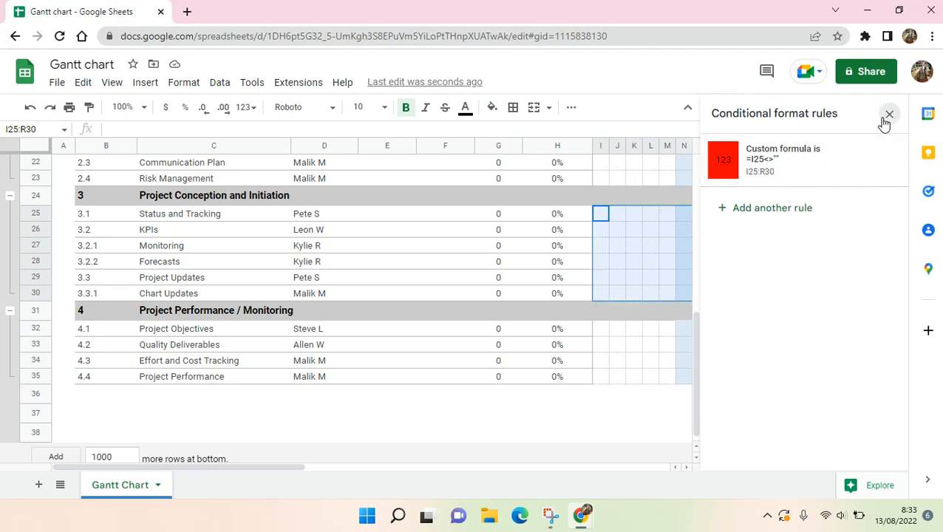
left_click(888, 114)
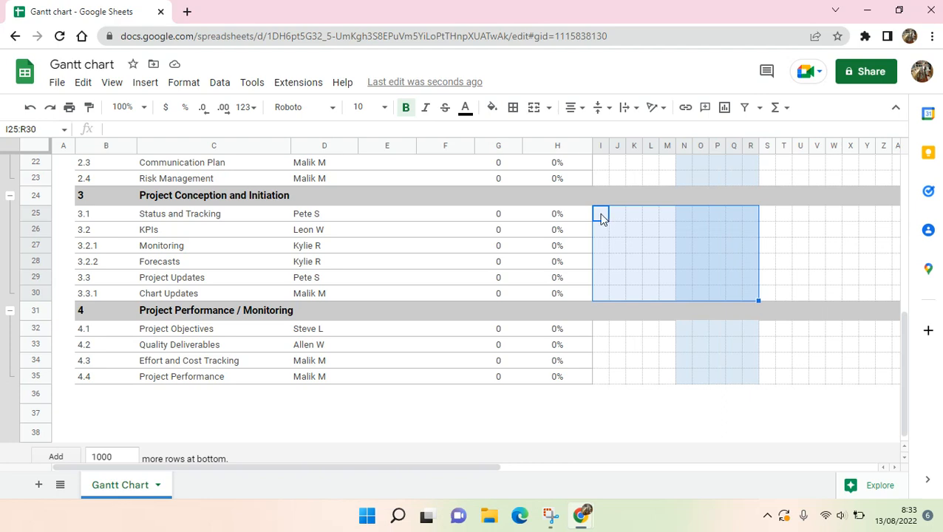
Select cells I25, K26 and I27 and type 'AN' to test the red fill.
left_click(600, 214)
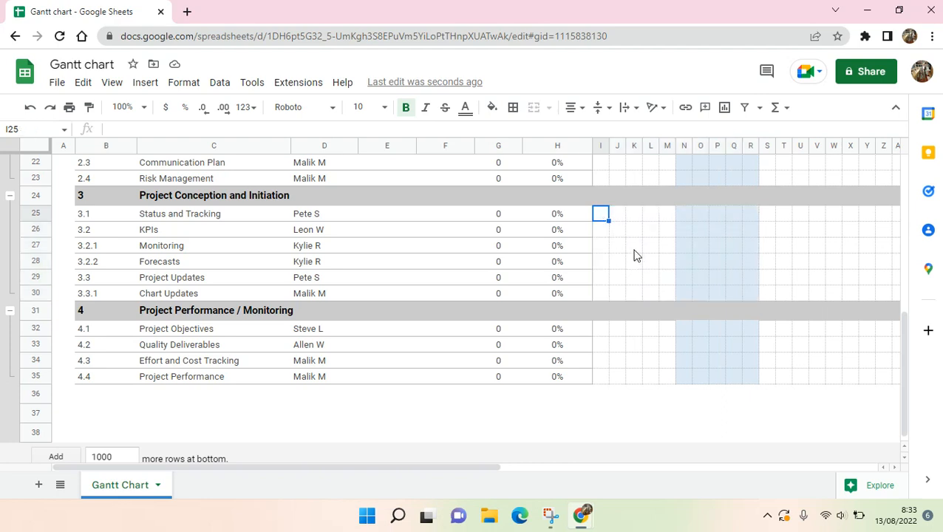
mouse_move(639, 256)
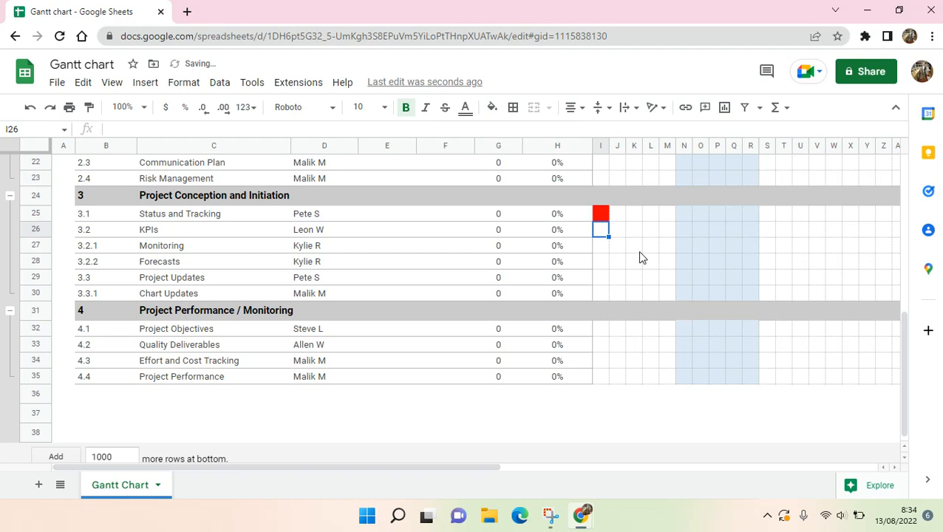
left_click(634, 229)
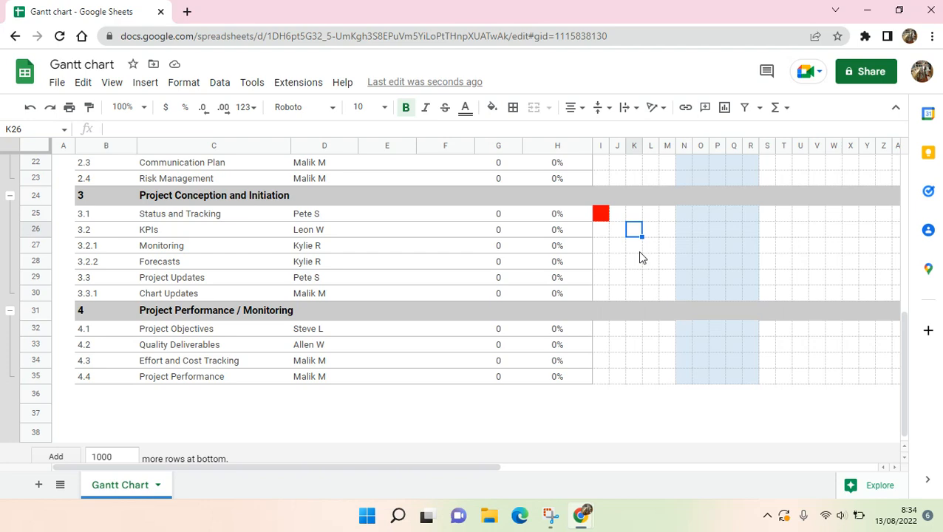
left_click(634, 244)
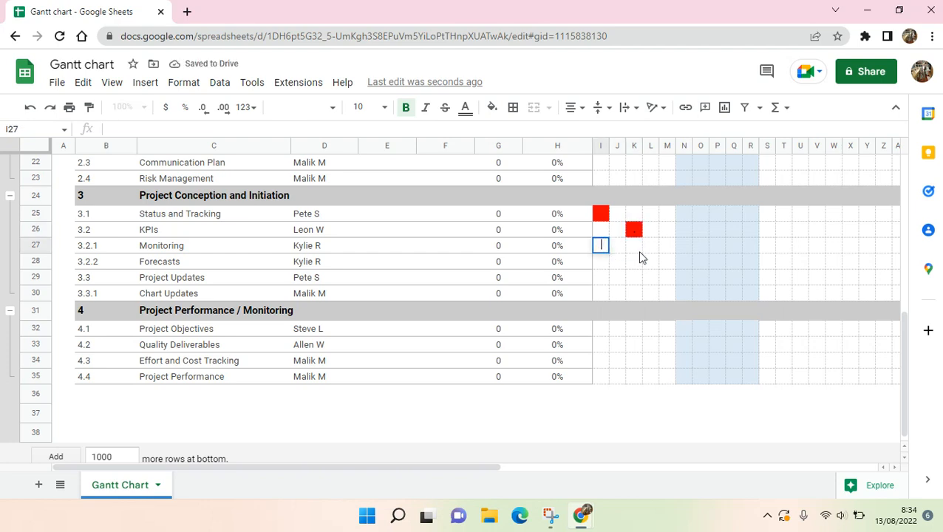
type("AN")
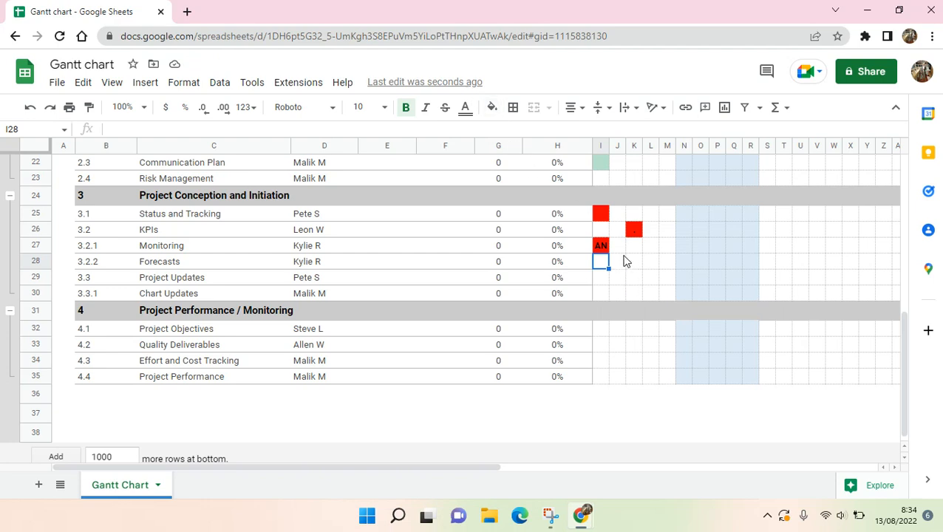
mouse_move(628, 261)
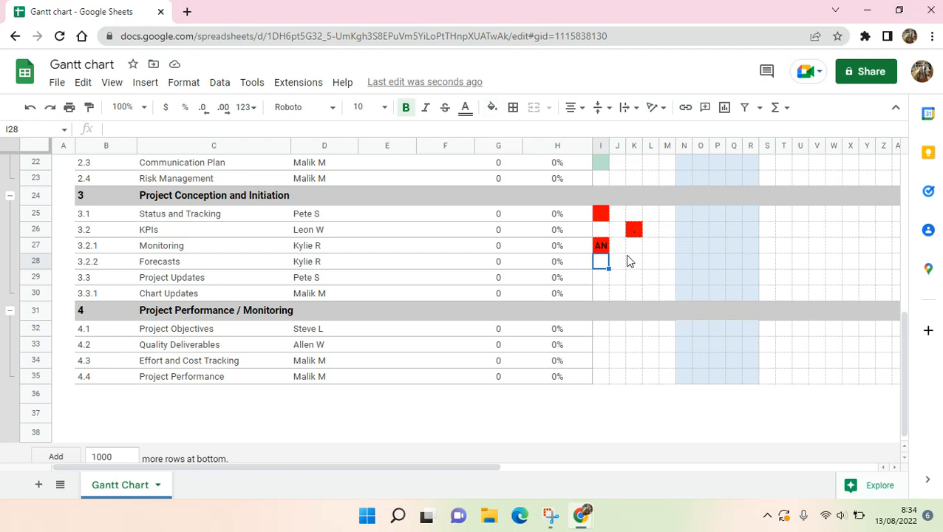